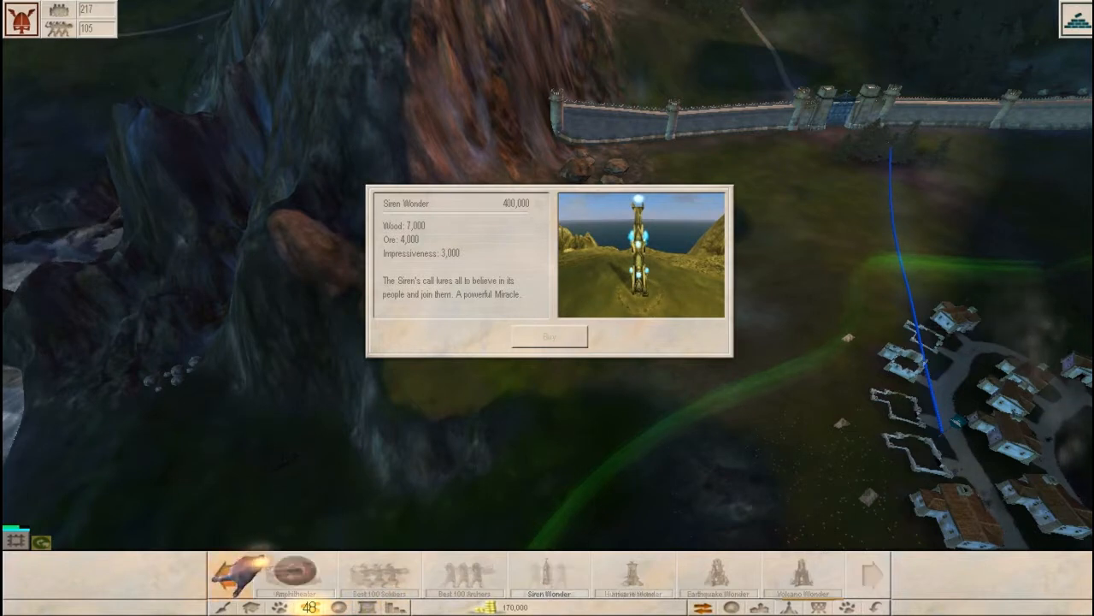
Page to the next set of buildable items and view the Heal Miracle's cost and description.
click(868, 573)
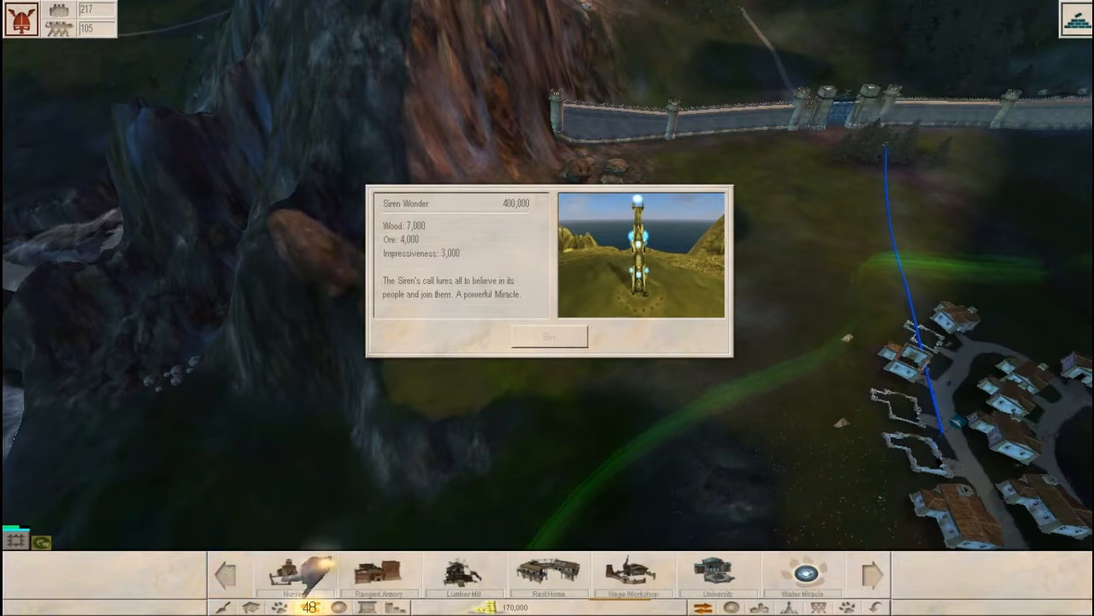
click(379, 573)
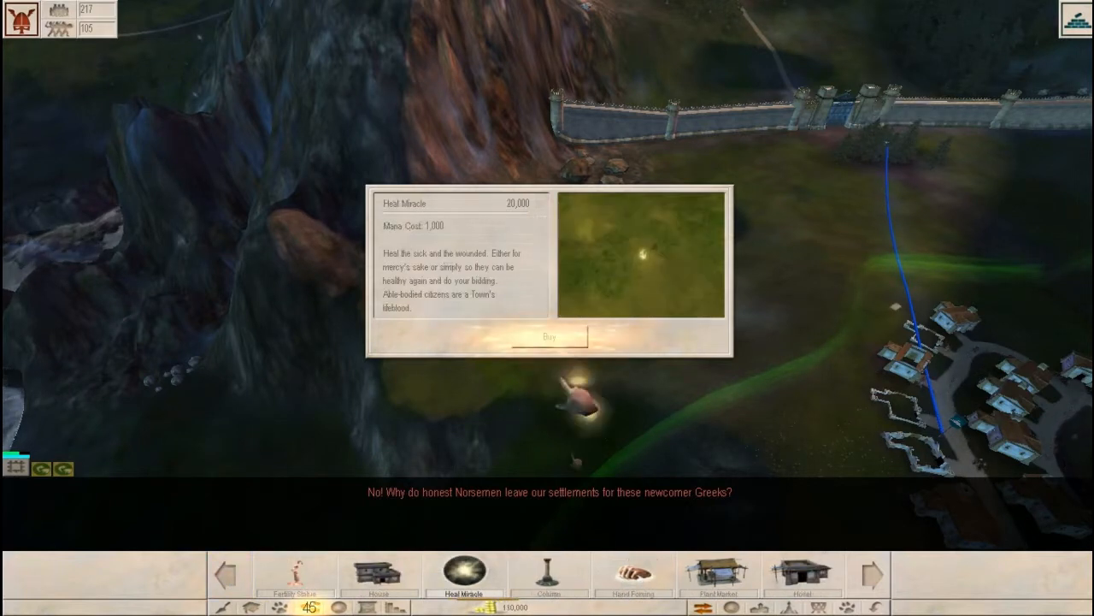
View the House, Naming Fountain and Statue Market info panels in turn, then close the purchase menu.
click(718, 573)
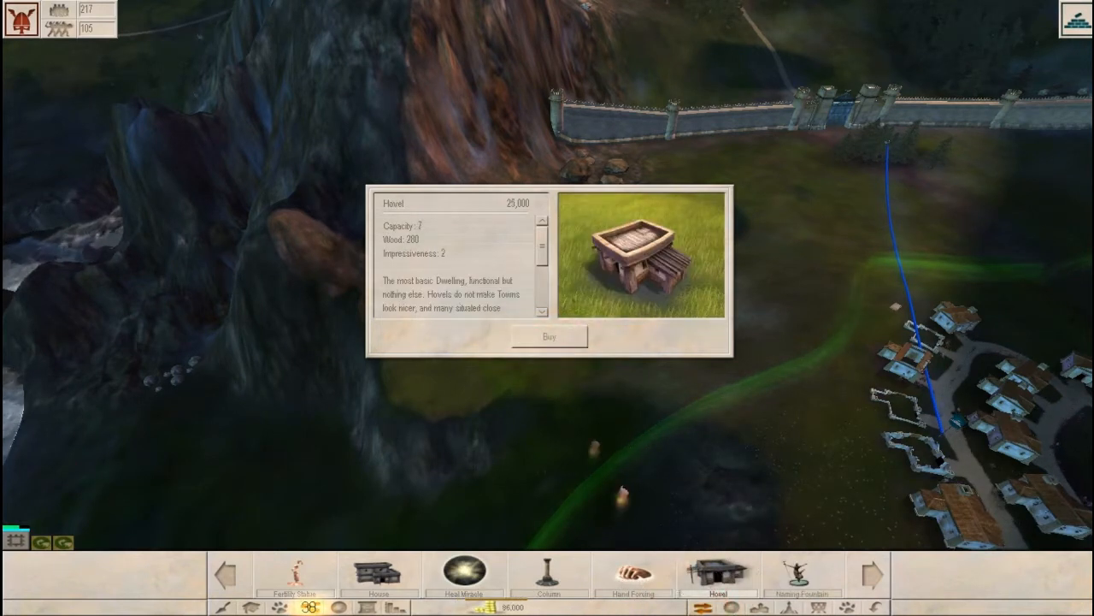
click(718, 573)
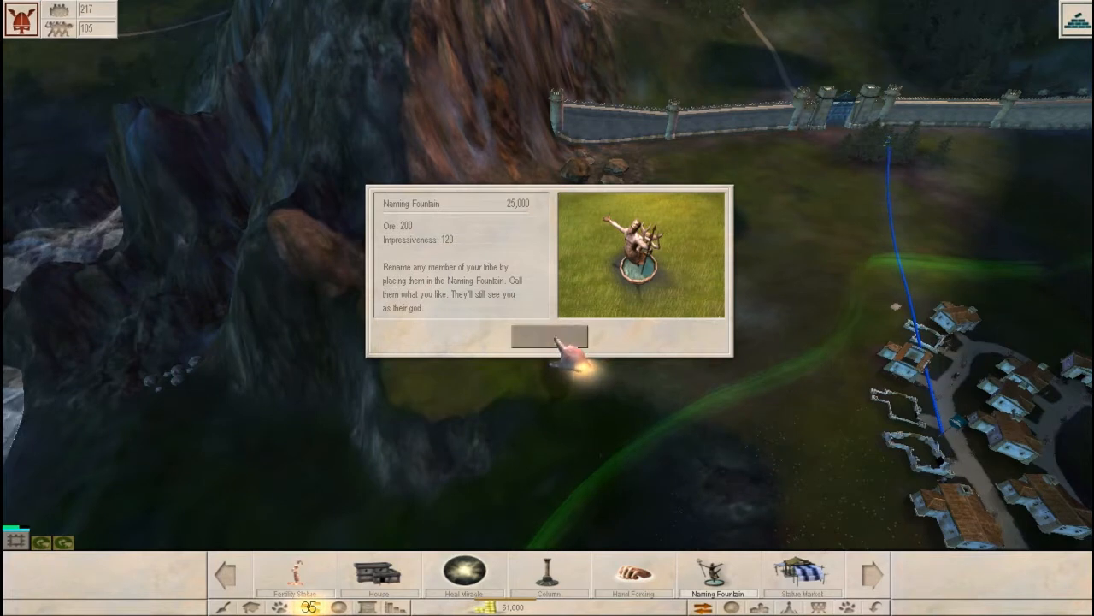
click(718, 573)
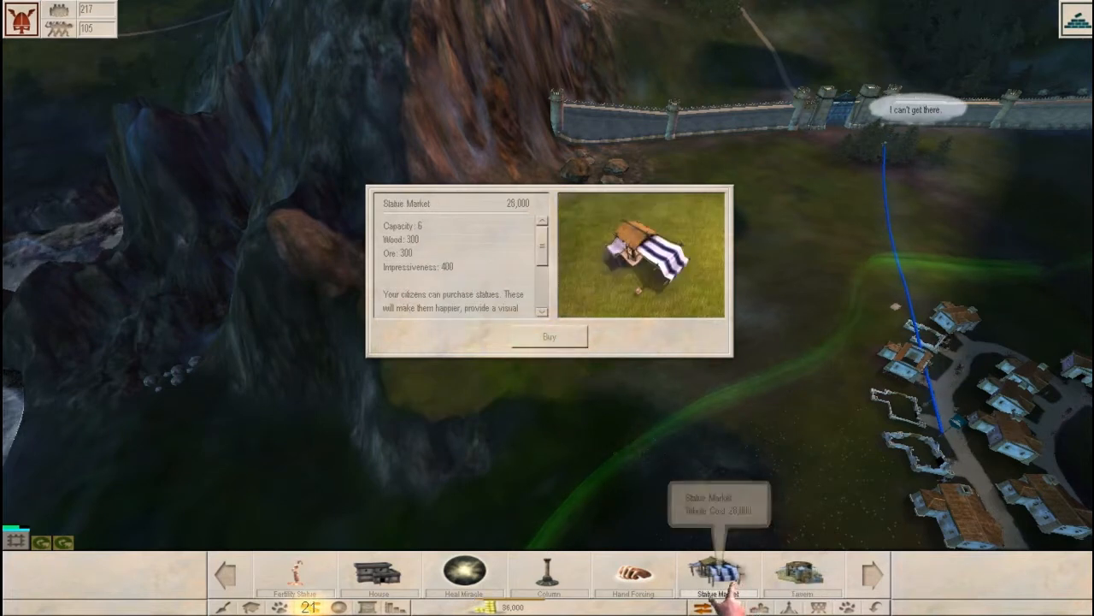
click(718, 573)
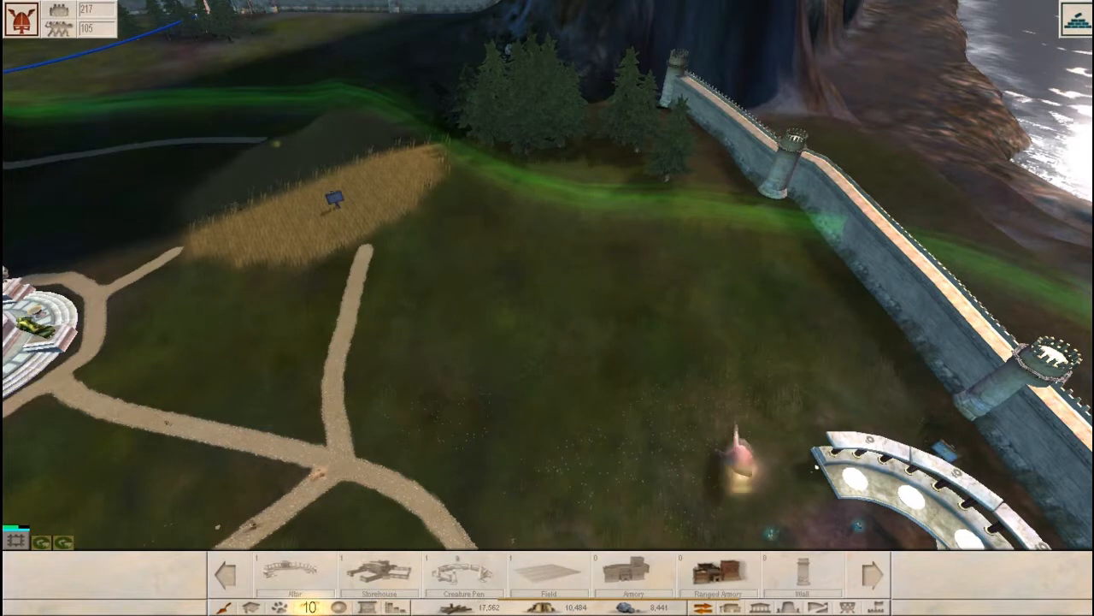
Choose a construction option for the grassland between the wheat field and the town wall.
click(722, 571)
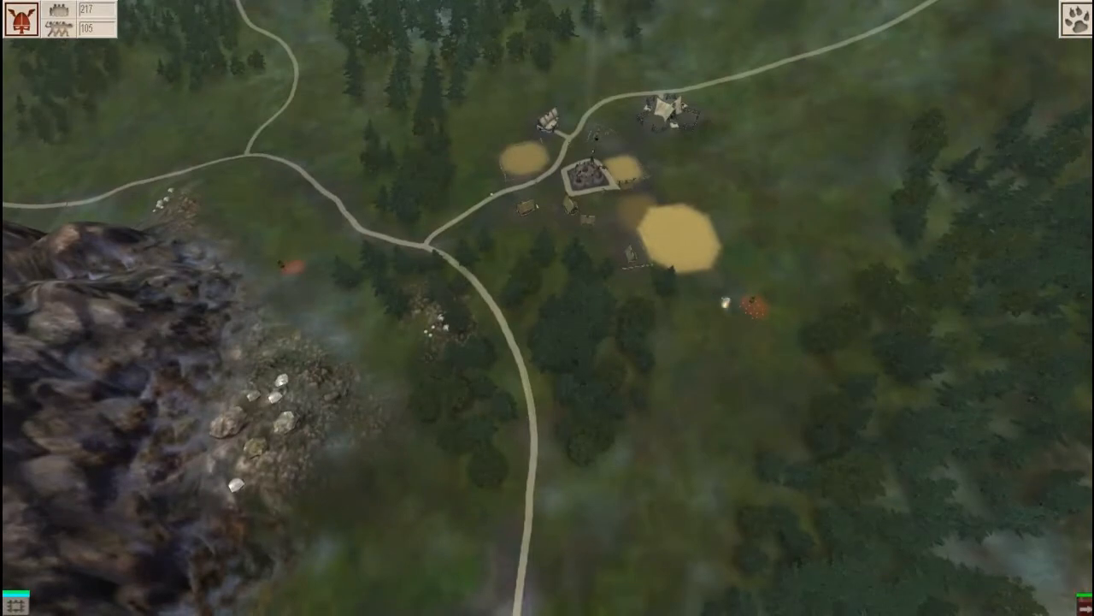
mouse_move(751, 306)
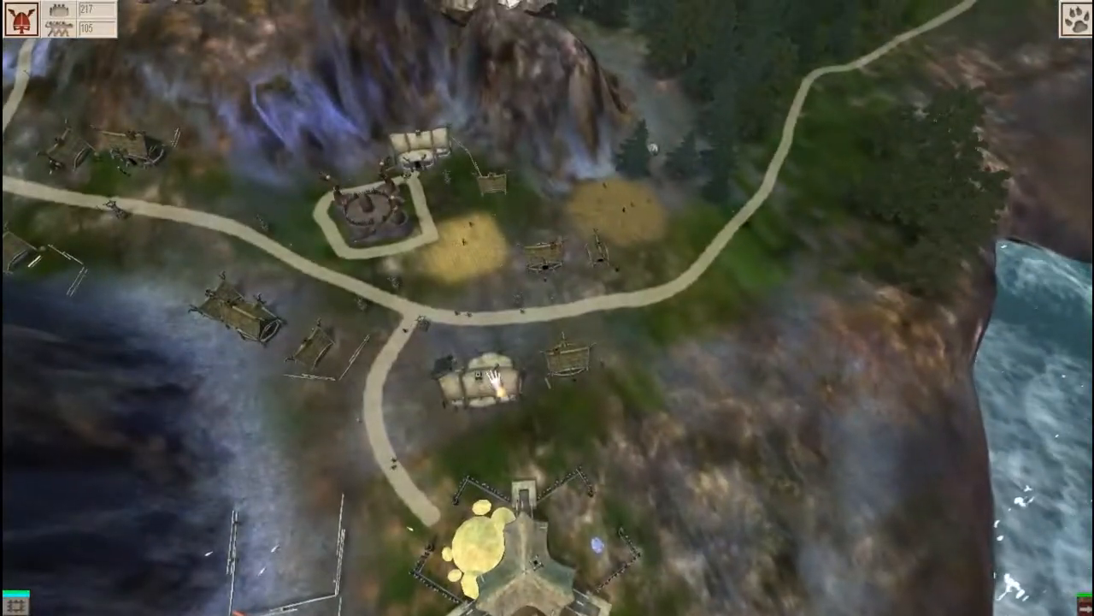
Move the view back to the main town centre around the round temple.
click(476, 372)
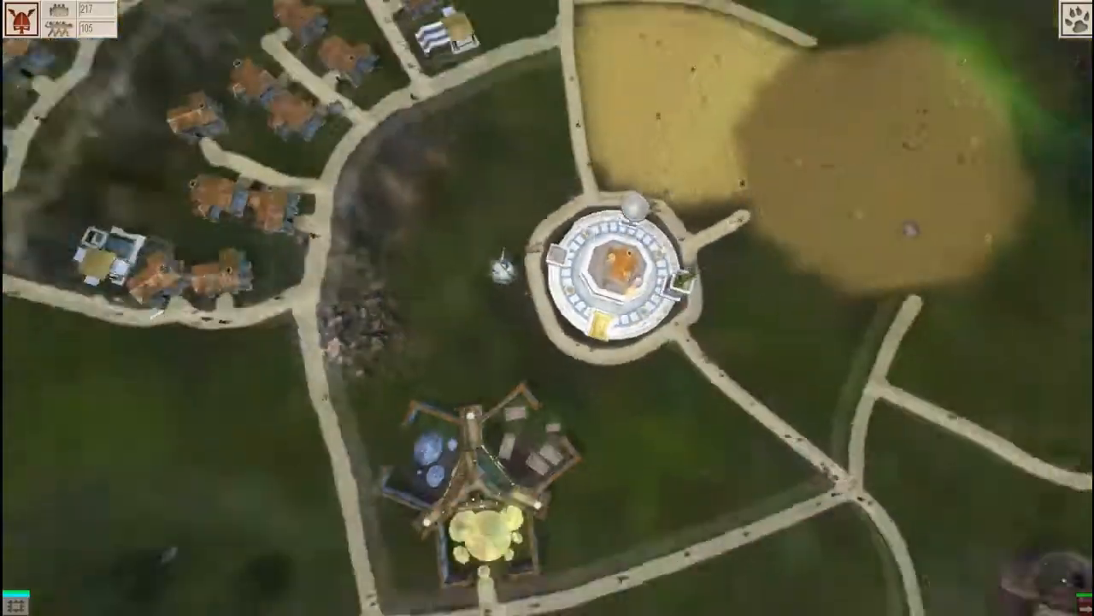
Place the new building's blueprint beside the last house in the upper row.
scroll(down, 3)
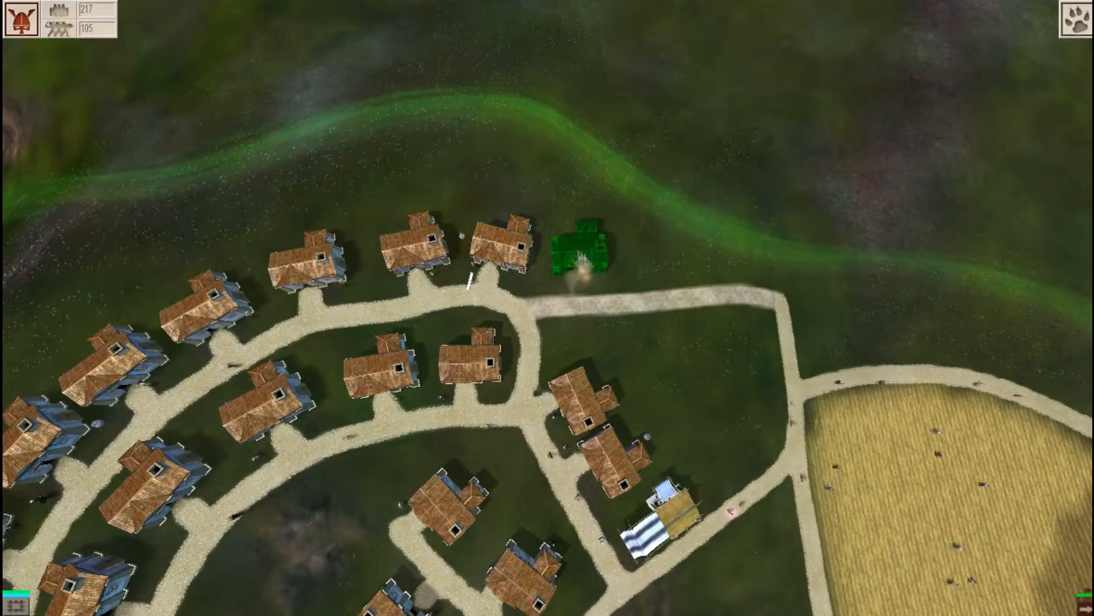
click(585, 248)
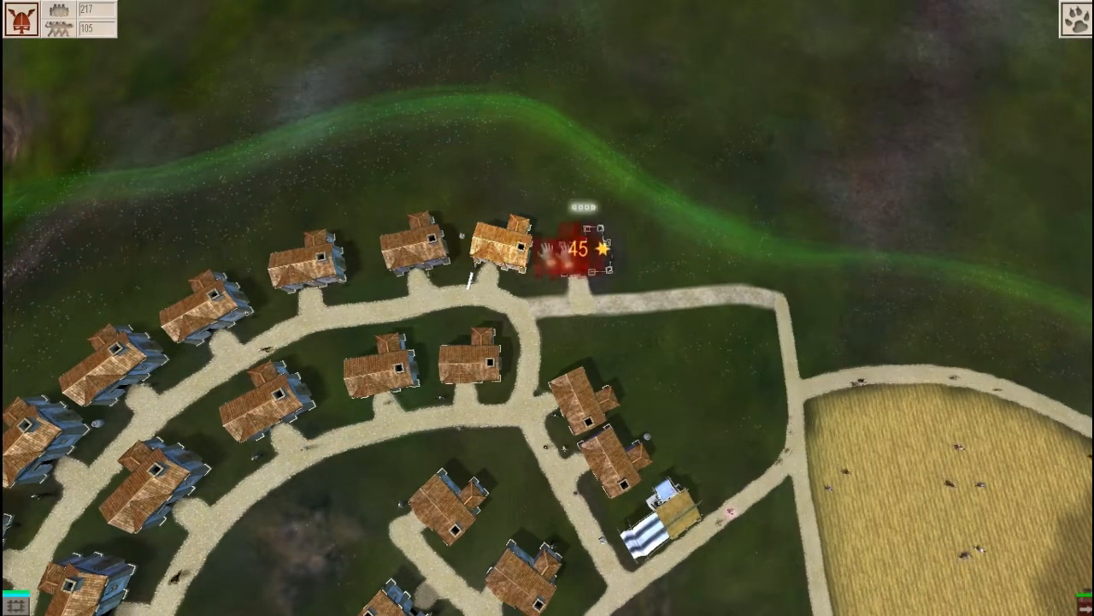